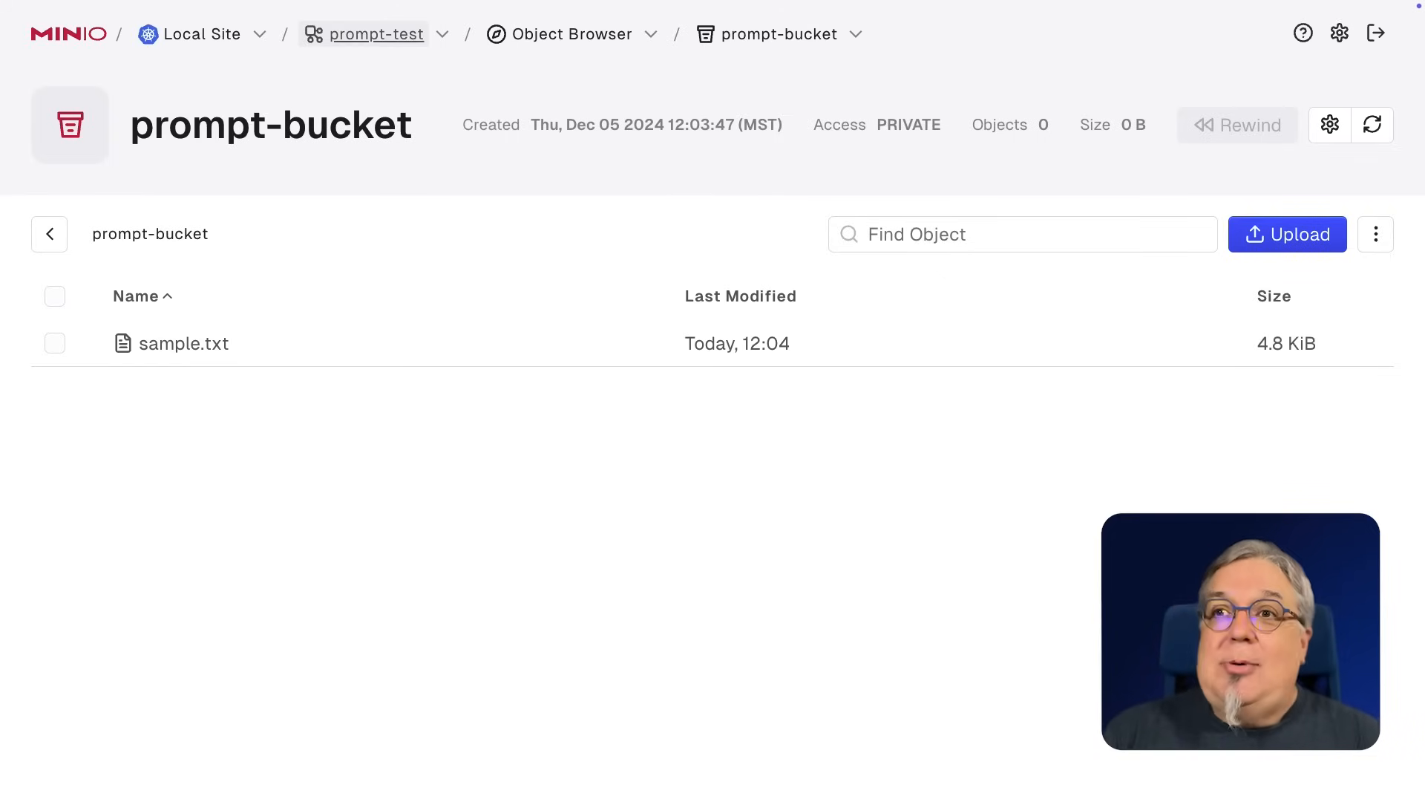
- Enable Prompt on the prompt-test object store, then browse its data
click(374, 33)
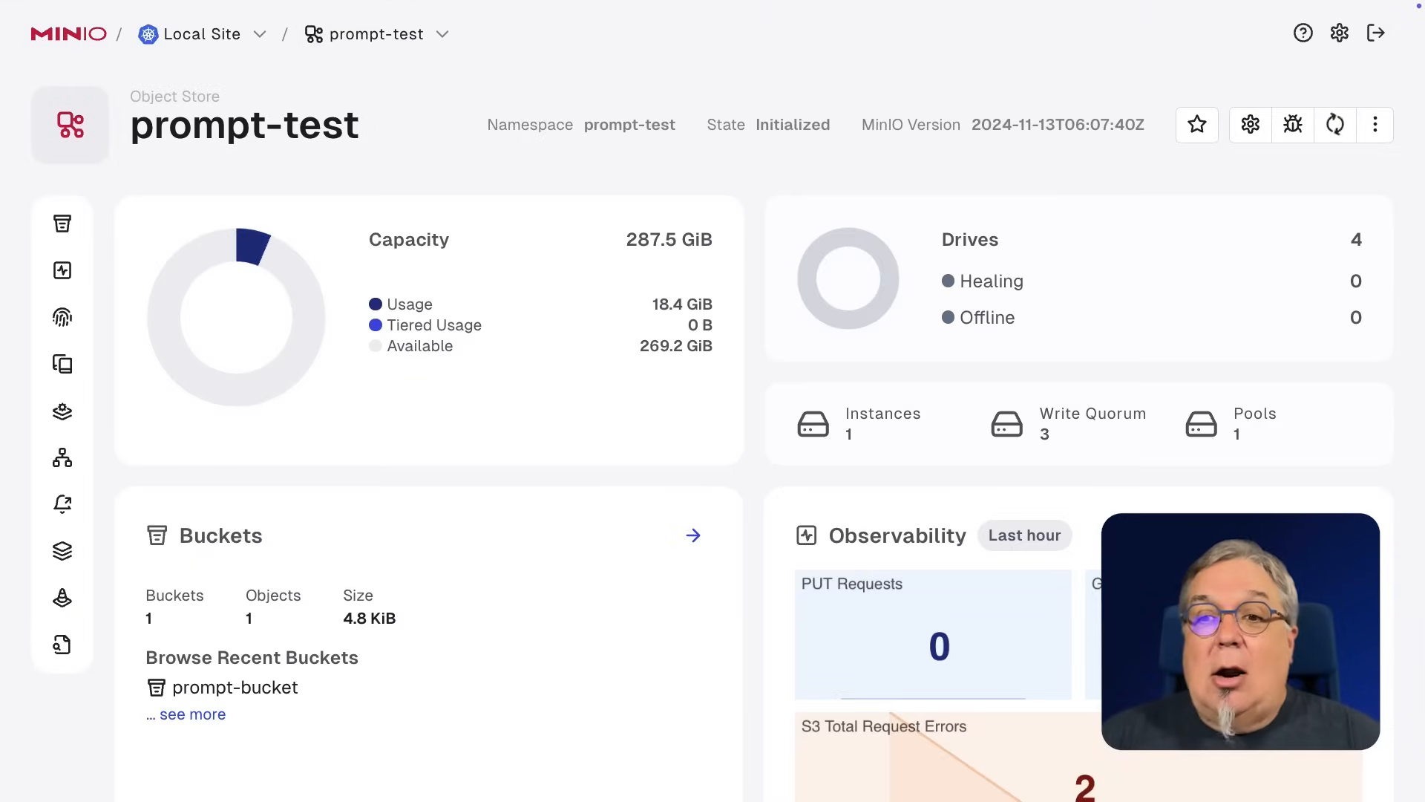
click(62, 223)
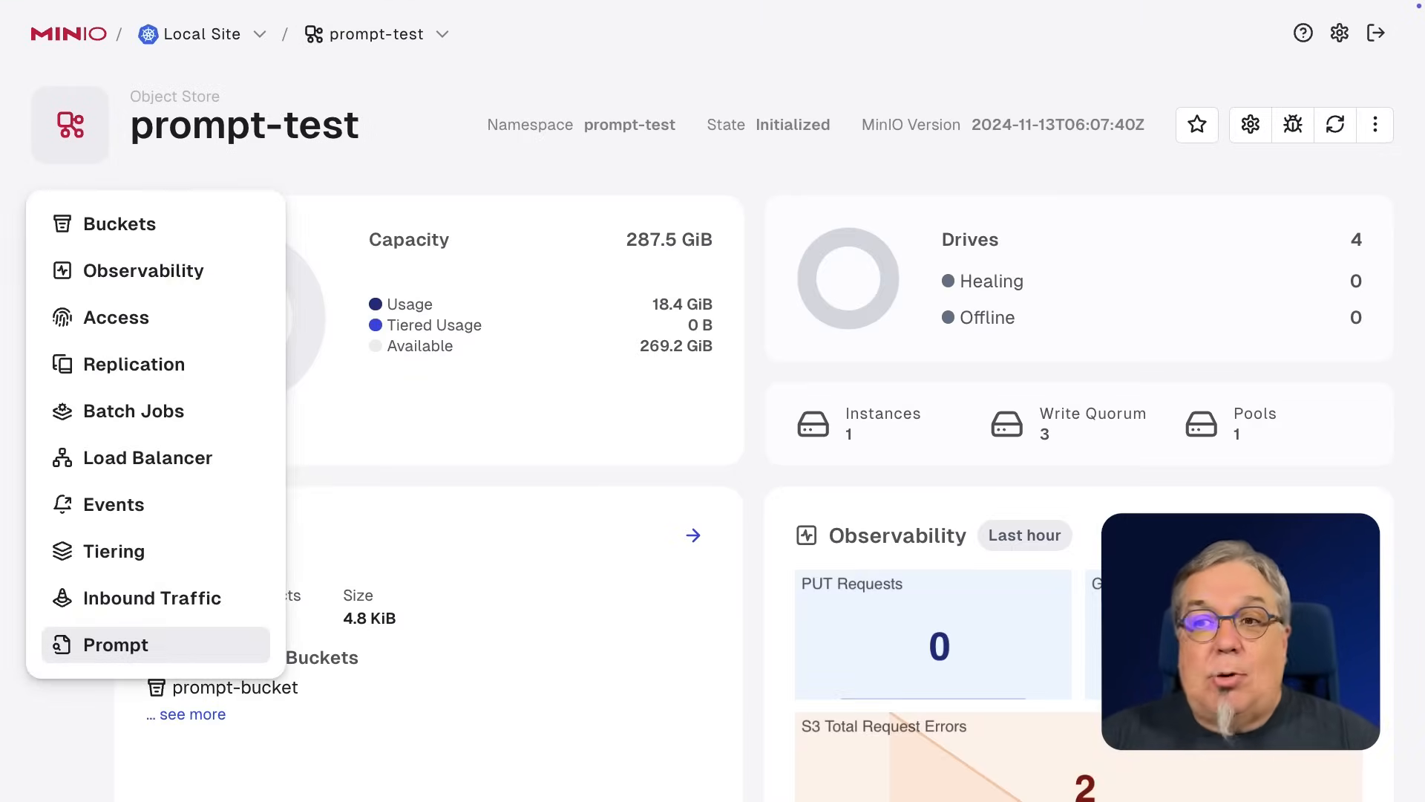
click(116, 644)
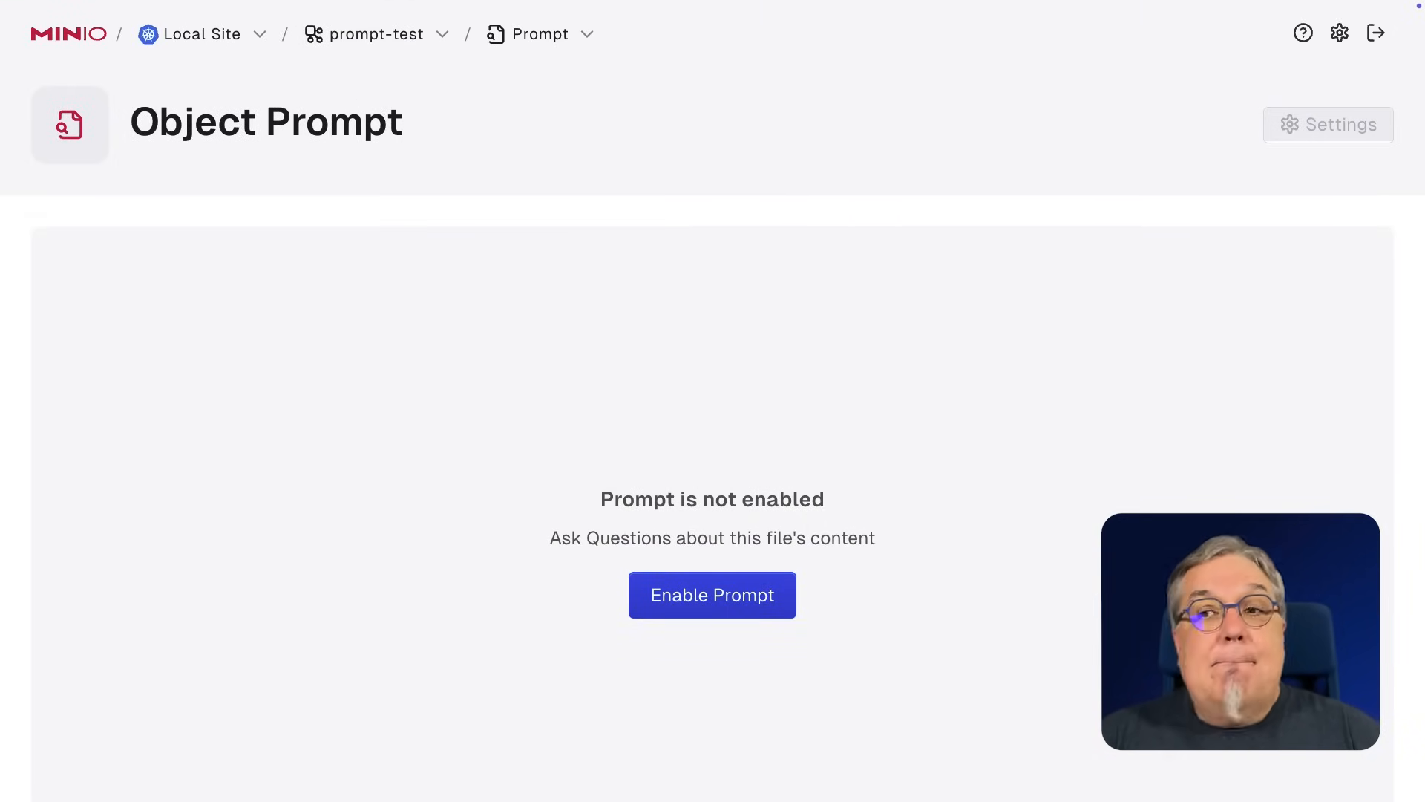
click(712, 595)
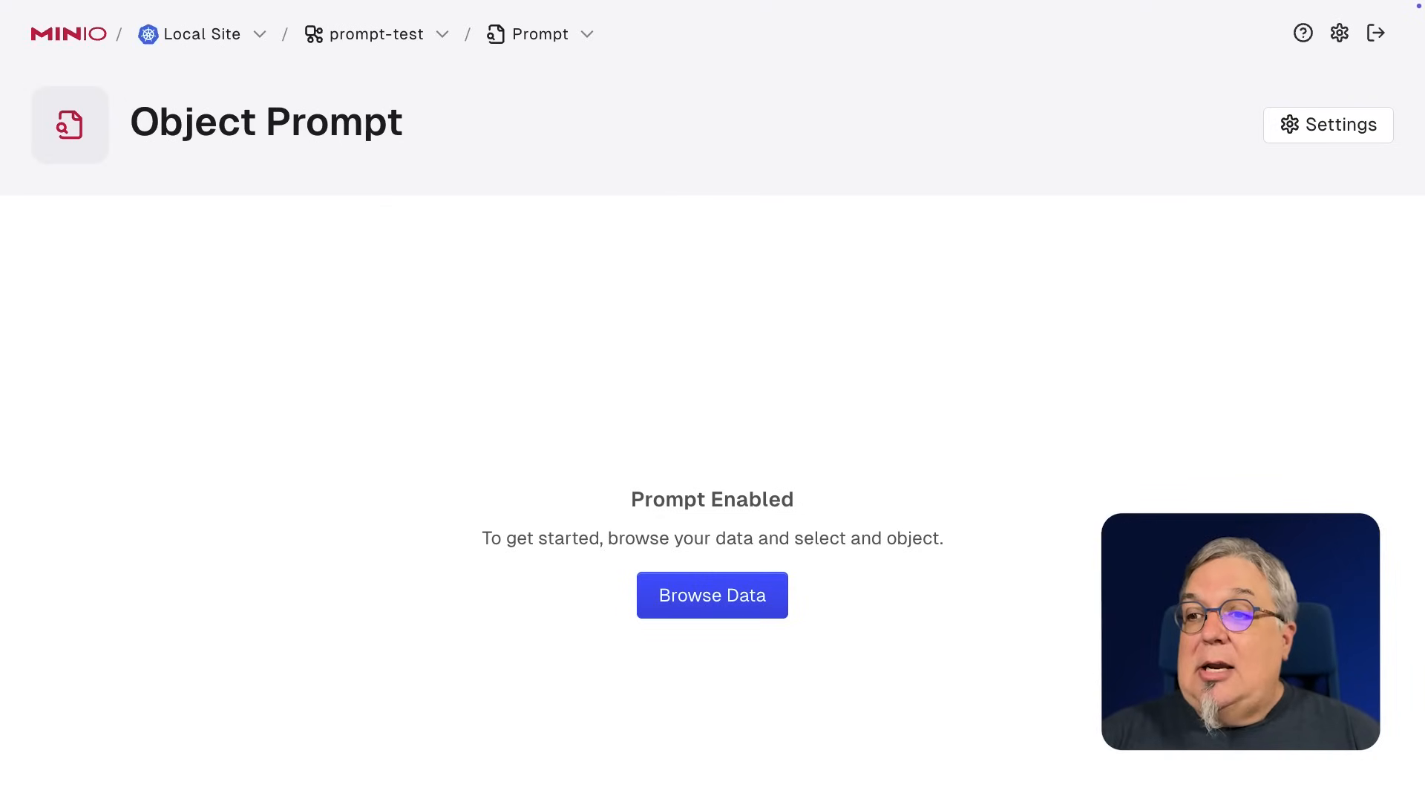
click(712, 595)
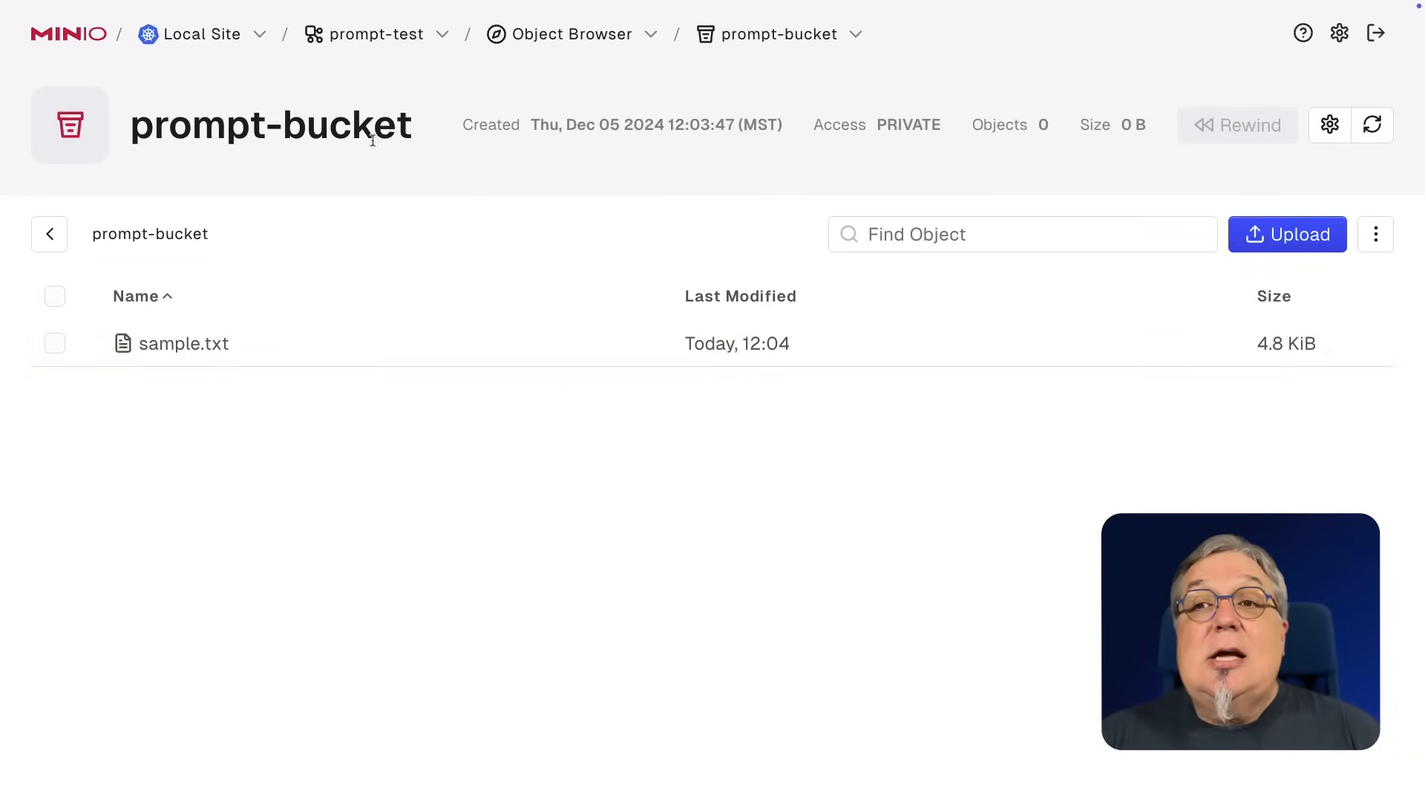
- Open the Prompt Settings page from the prompt-test tenant's Prompt section
click(373, 33)
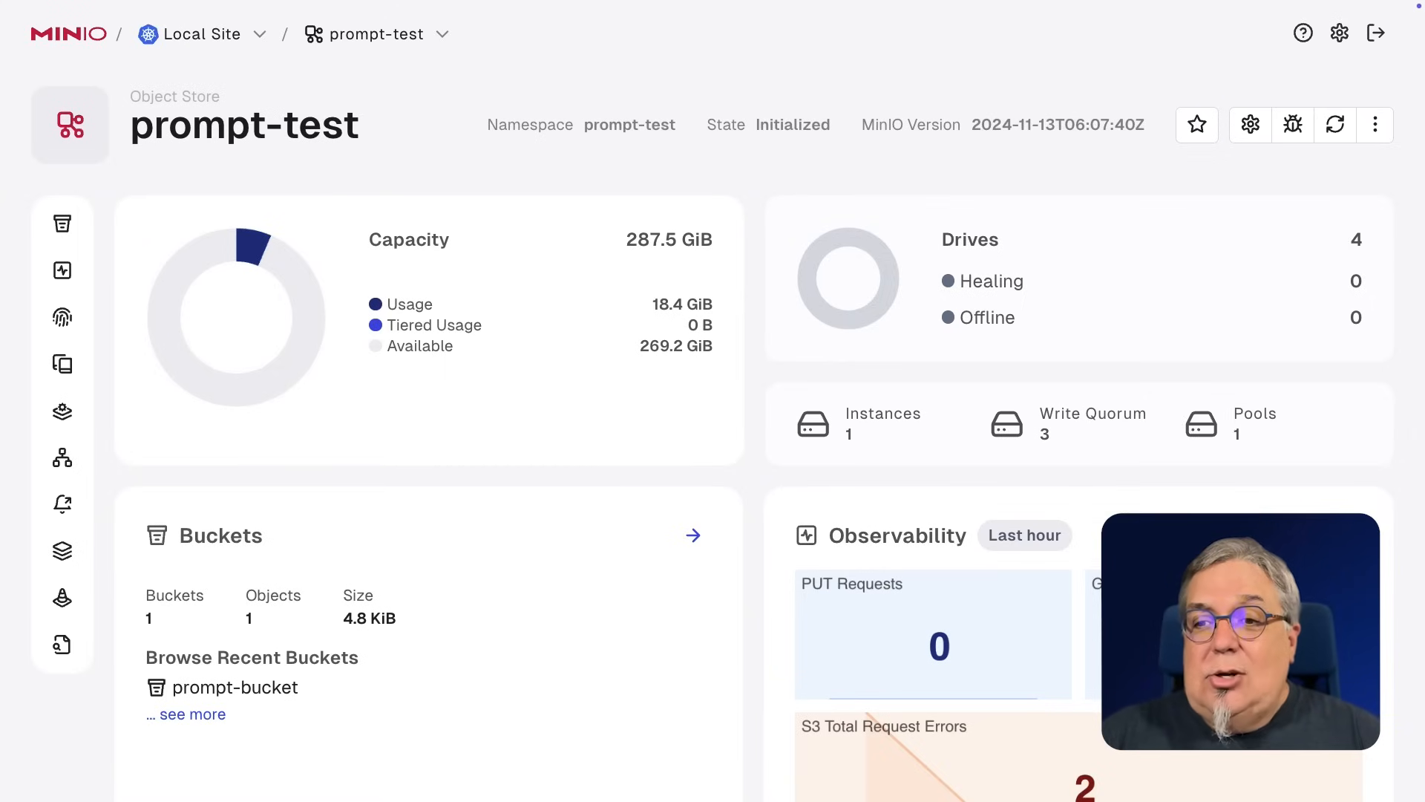
click(61, 223)
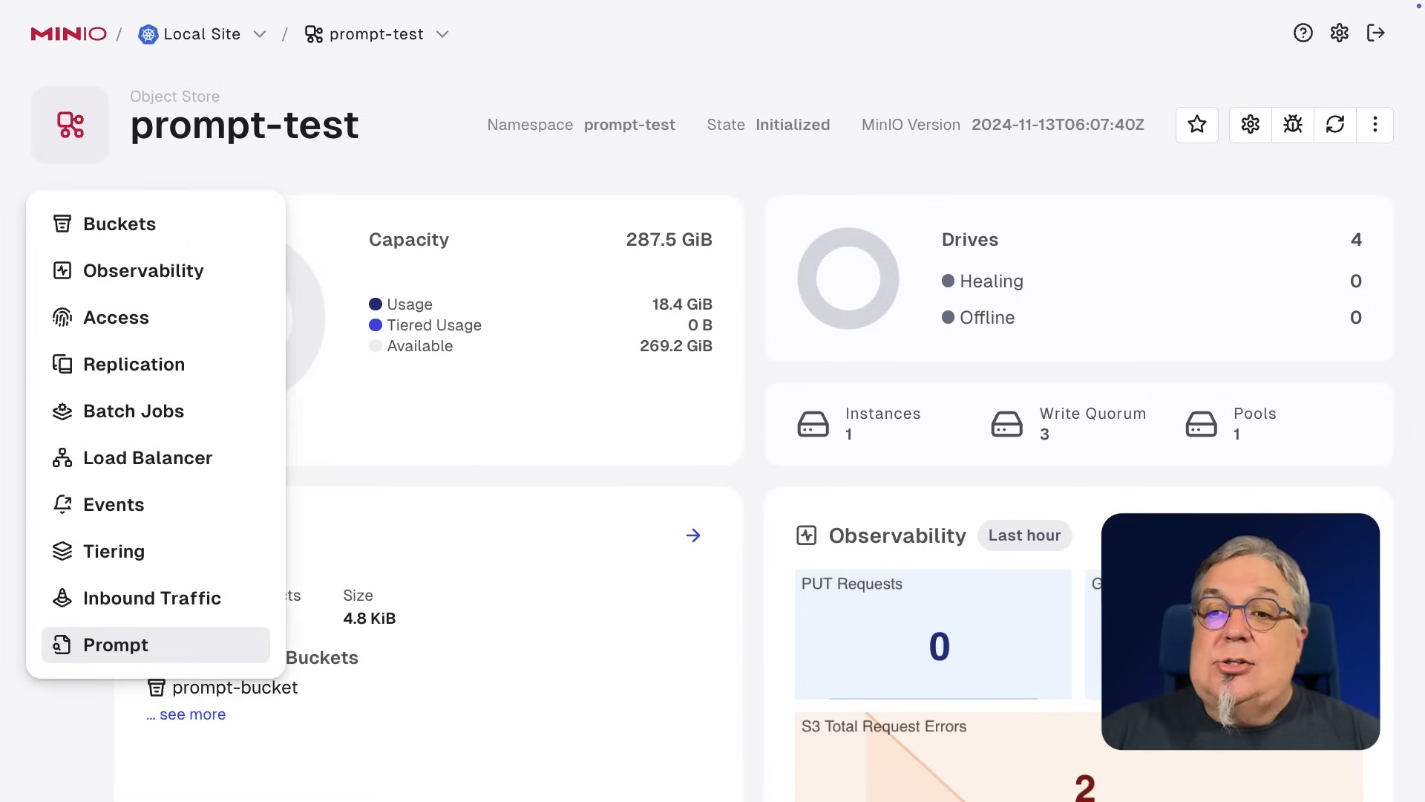
click(116, 644)
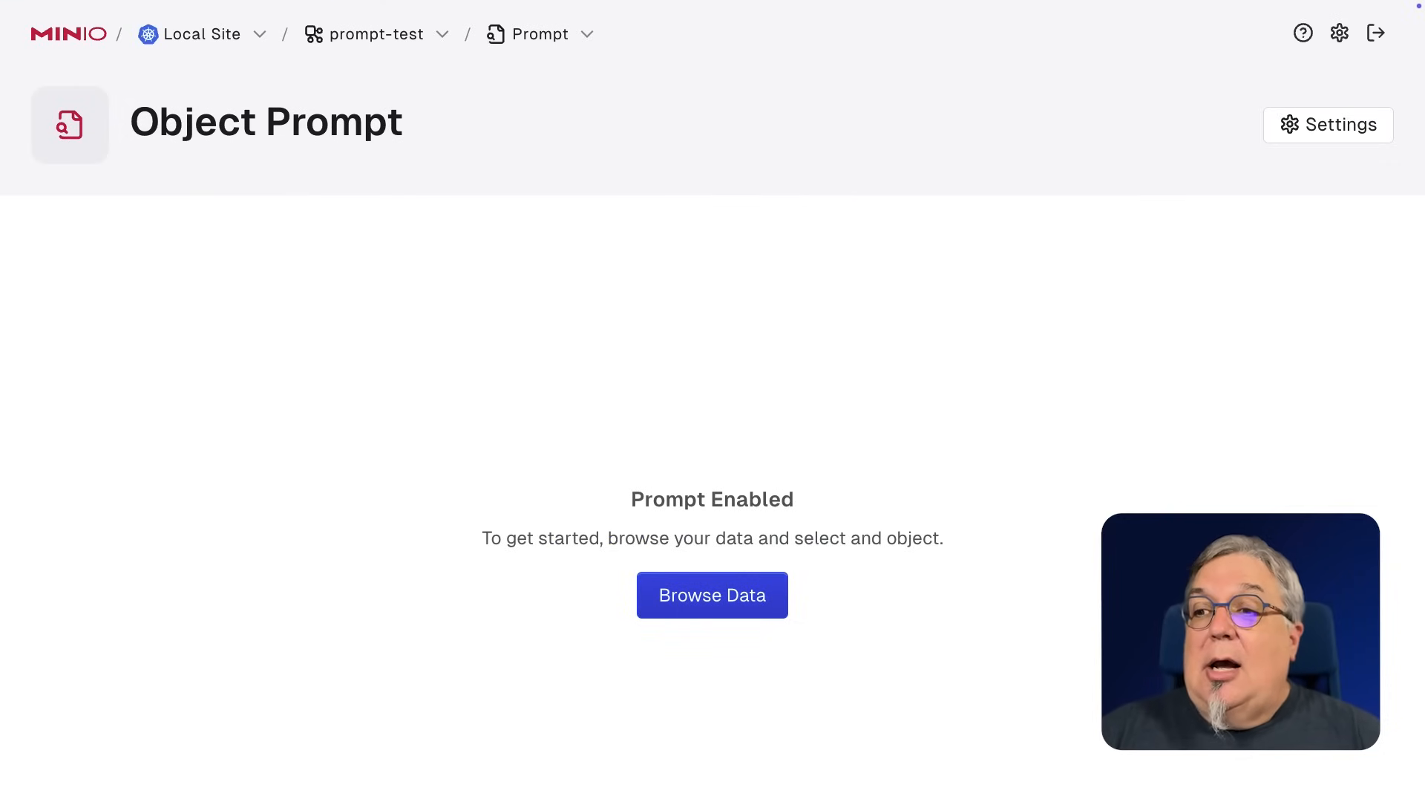
click(1328, 124)
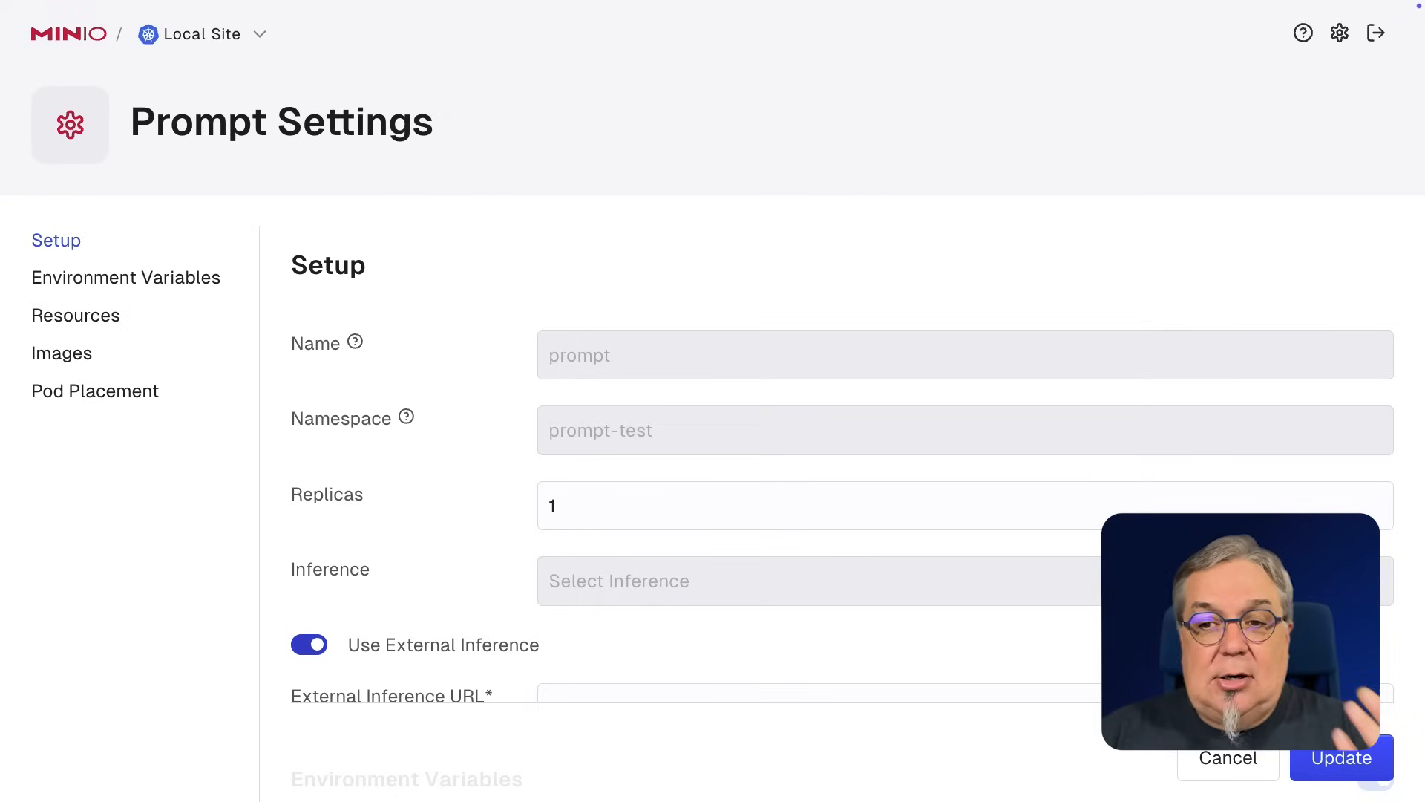
- Turn off external inference, select the cluster-local inference URL, and confirm the update
click(309, 645)
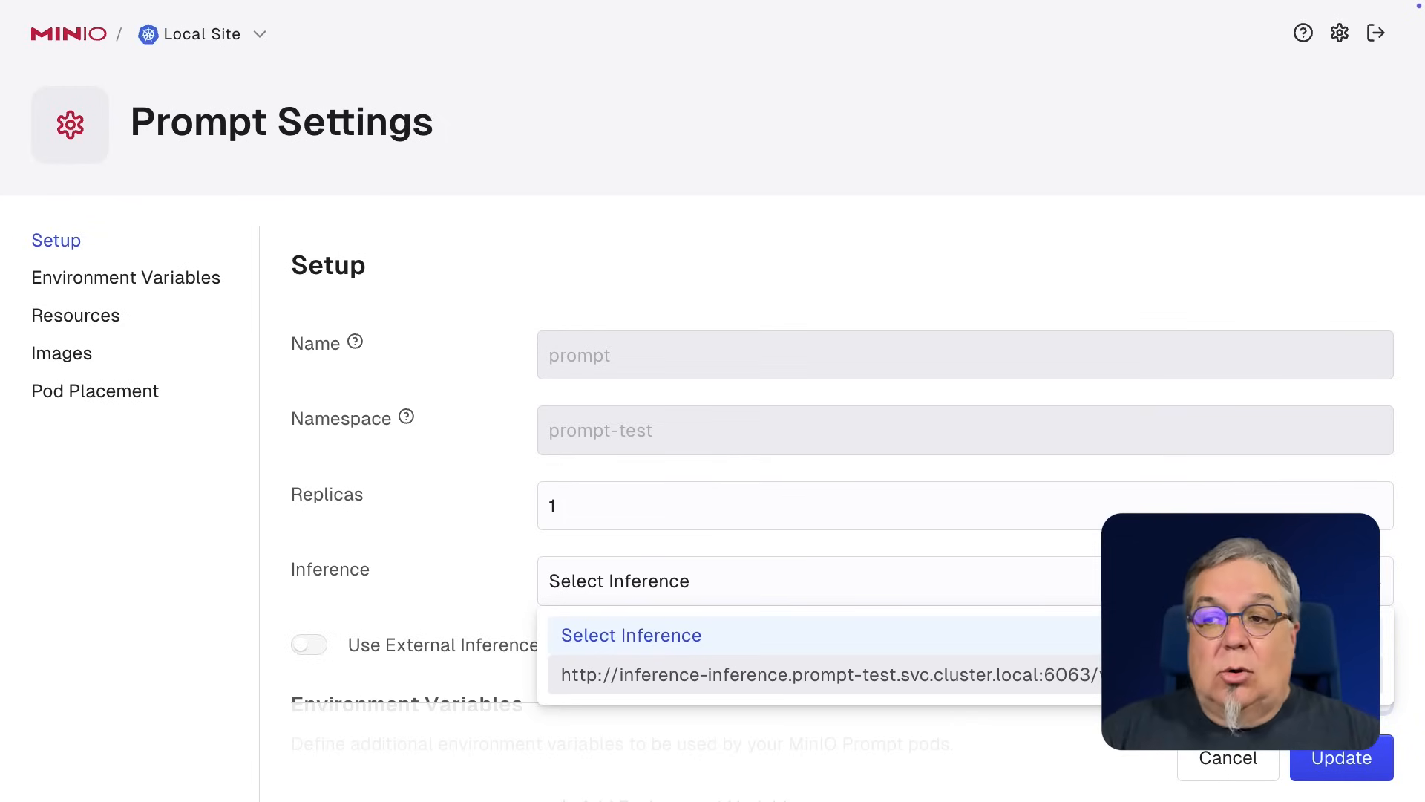
click(825, 673)
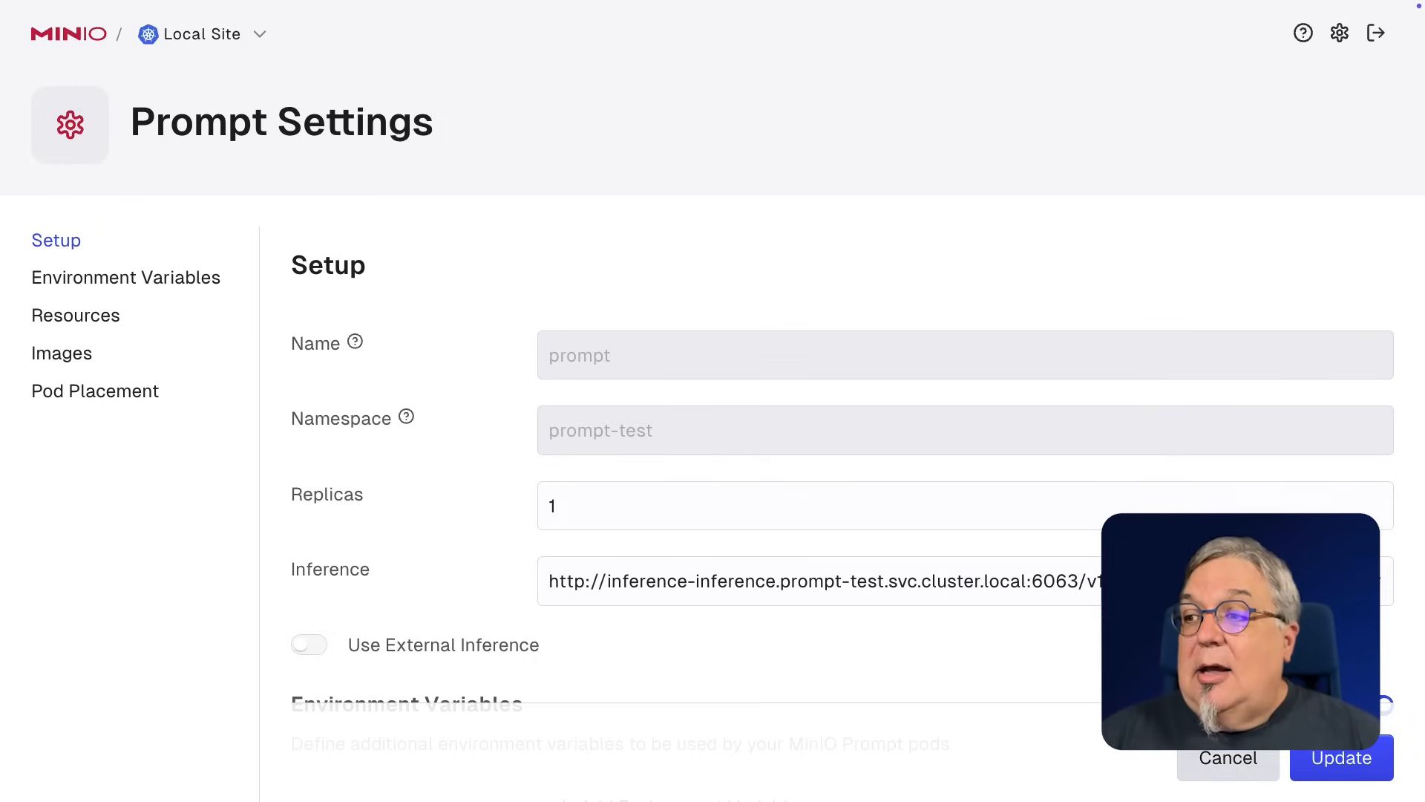
click(1341, 757)
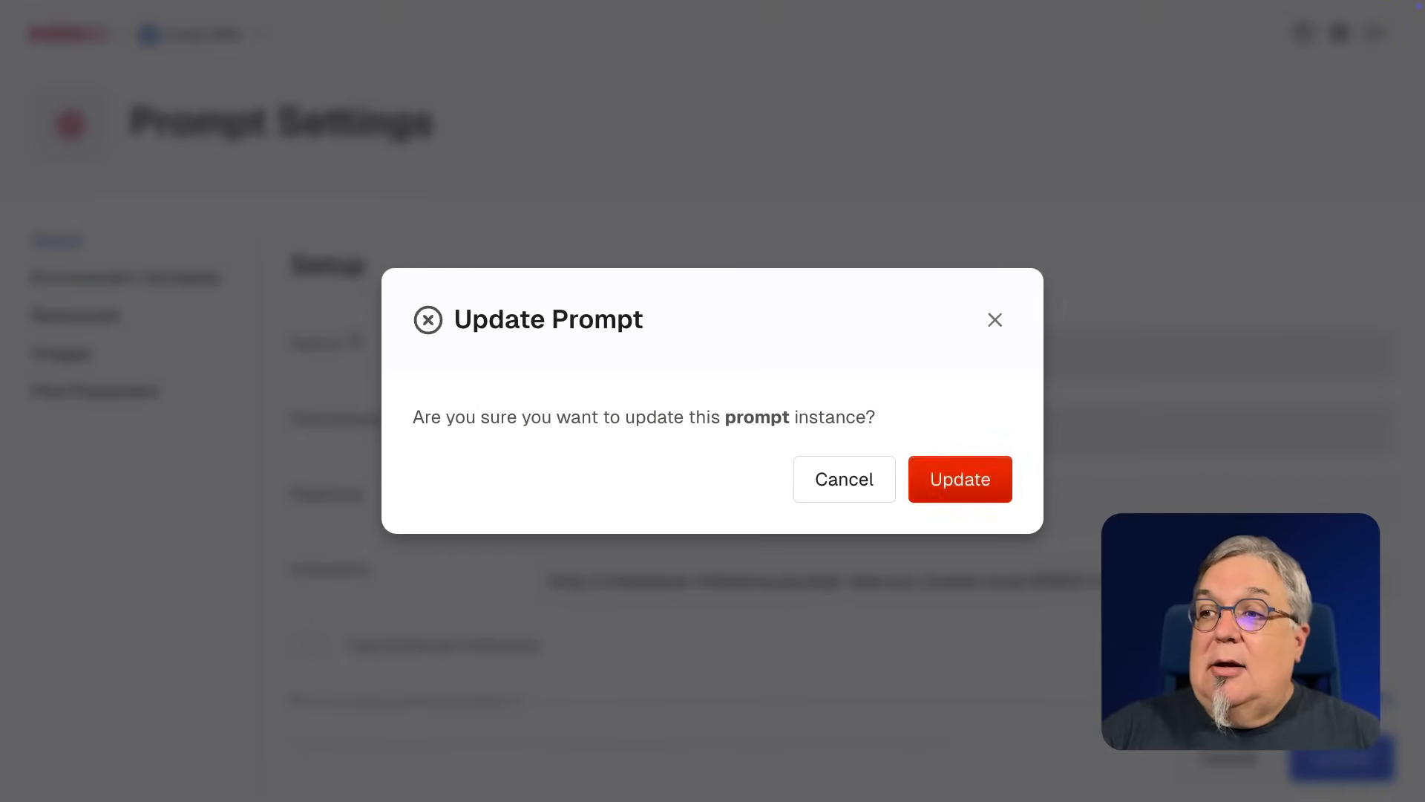
click(960, 479)
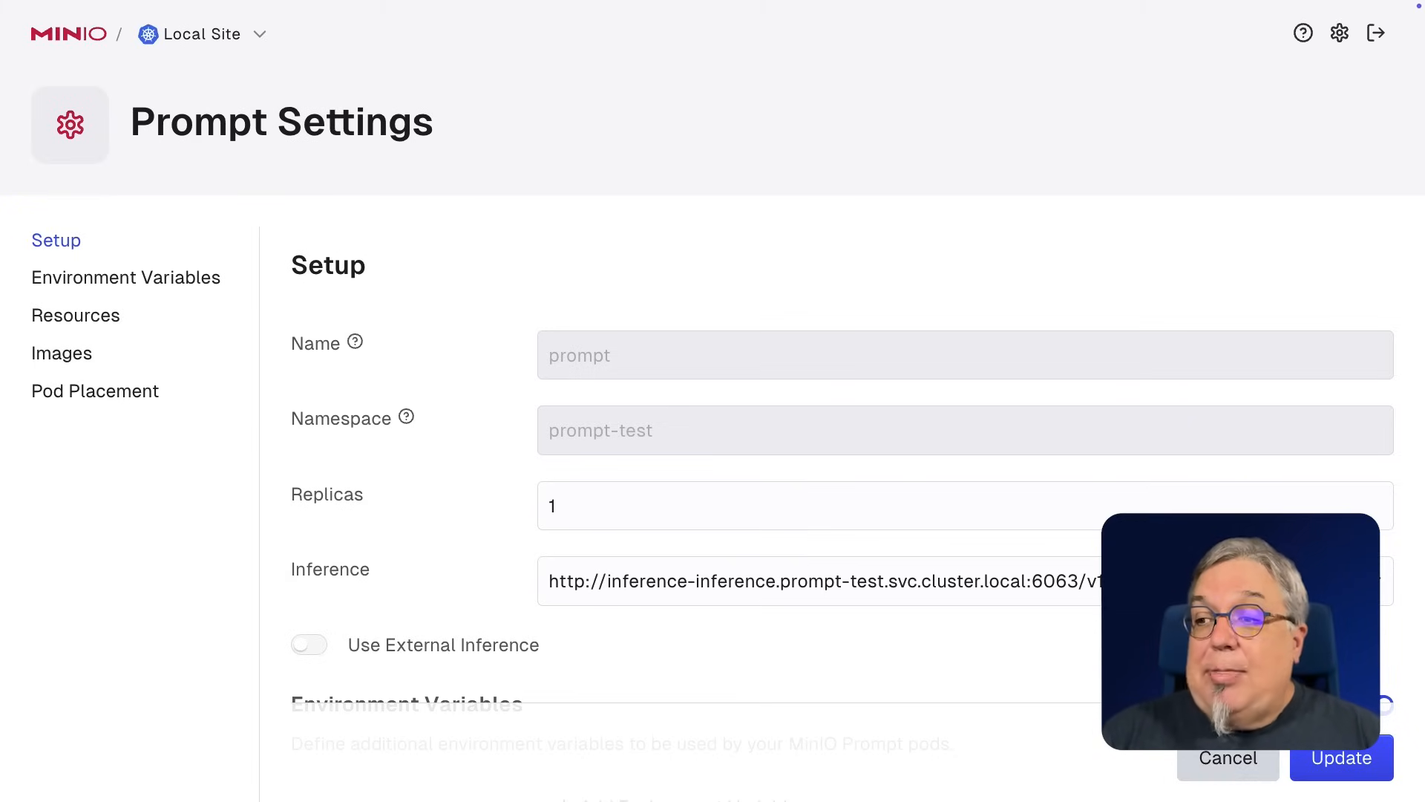
click(1341, 758)
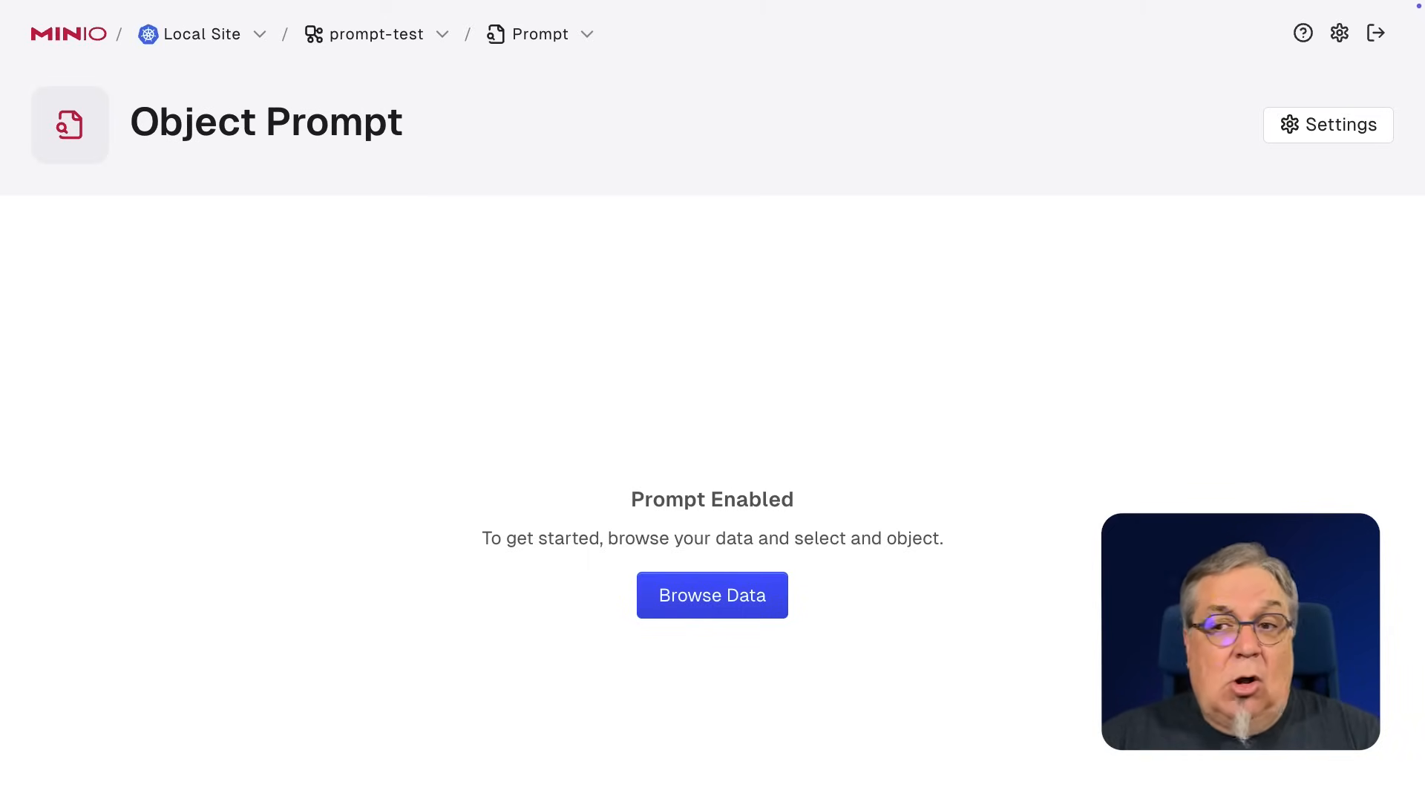
- Browse into prompt-bucket and open the details panel for sample.txt
click(712, 594)
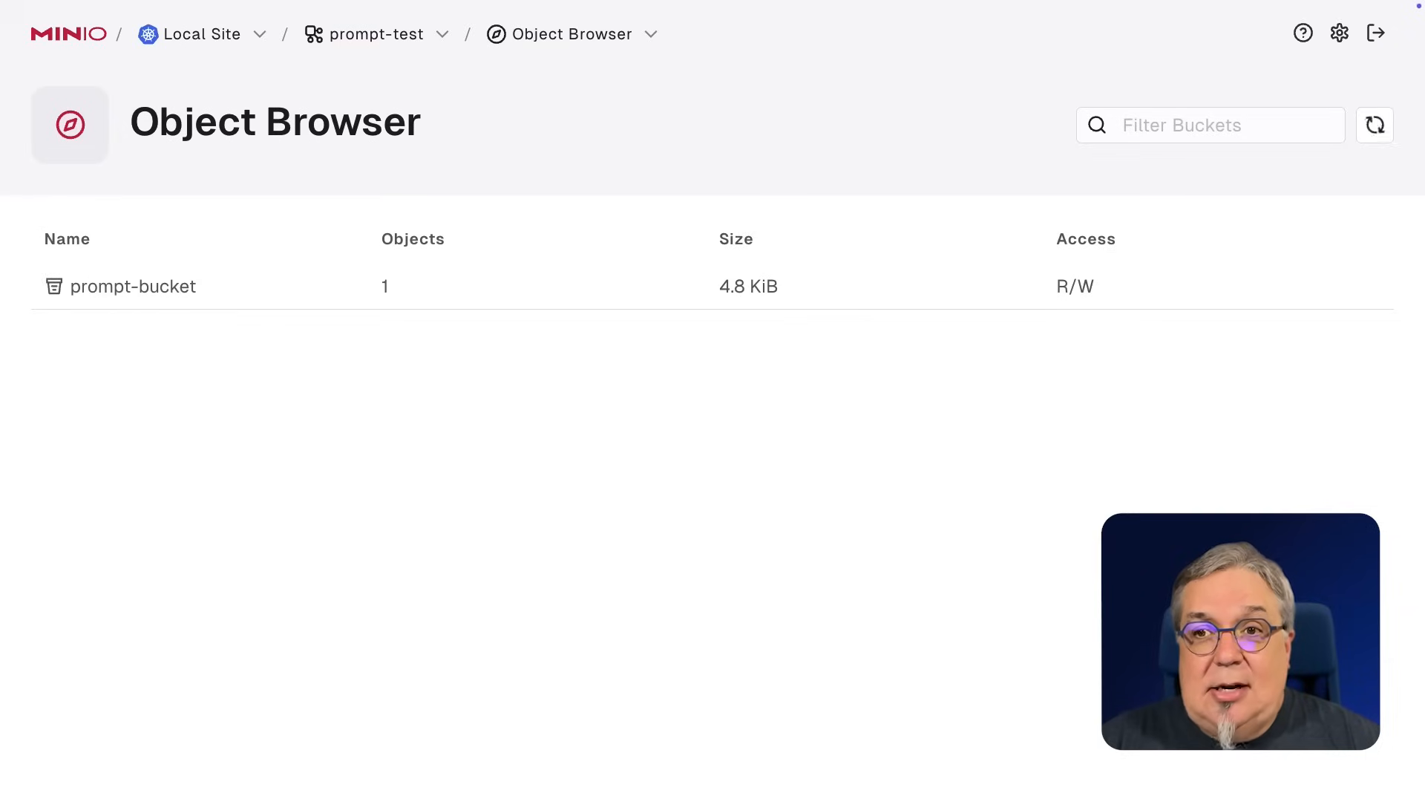
click(133, 286)
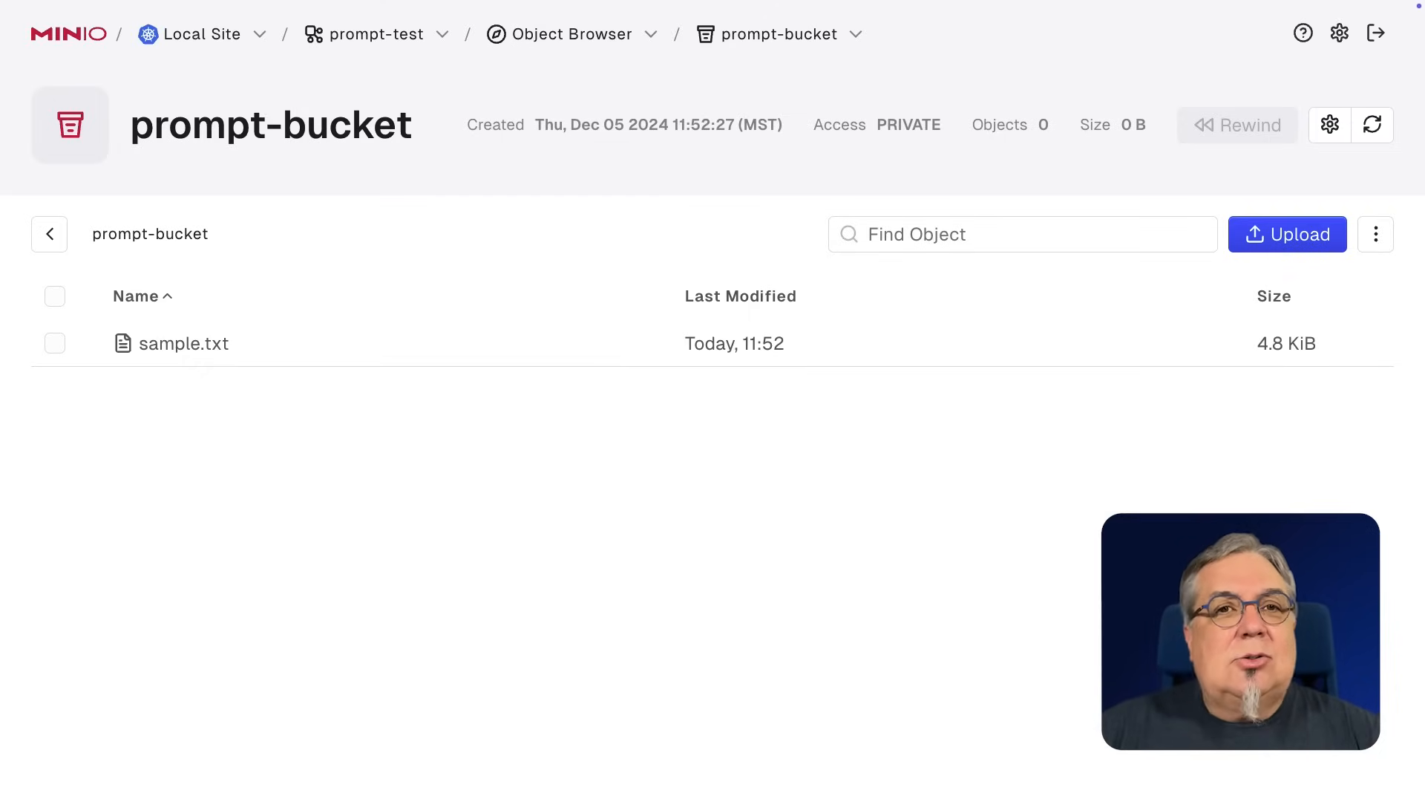
click(185, 343)
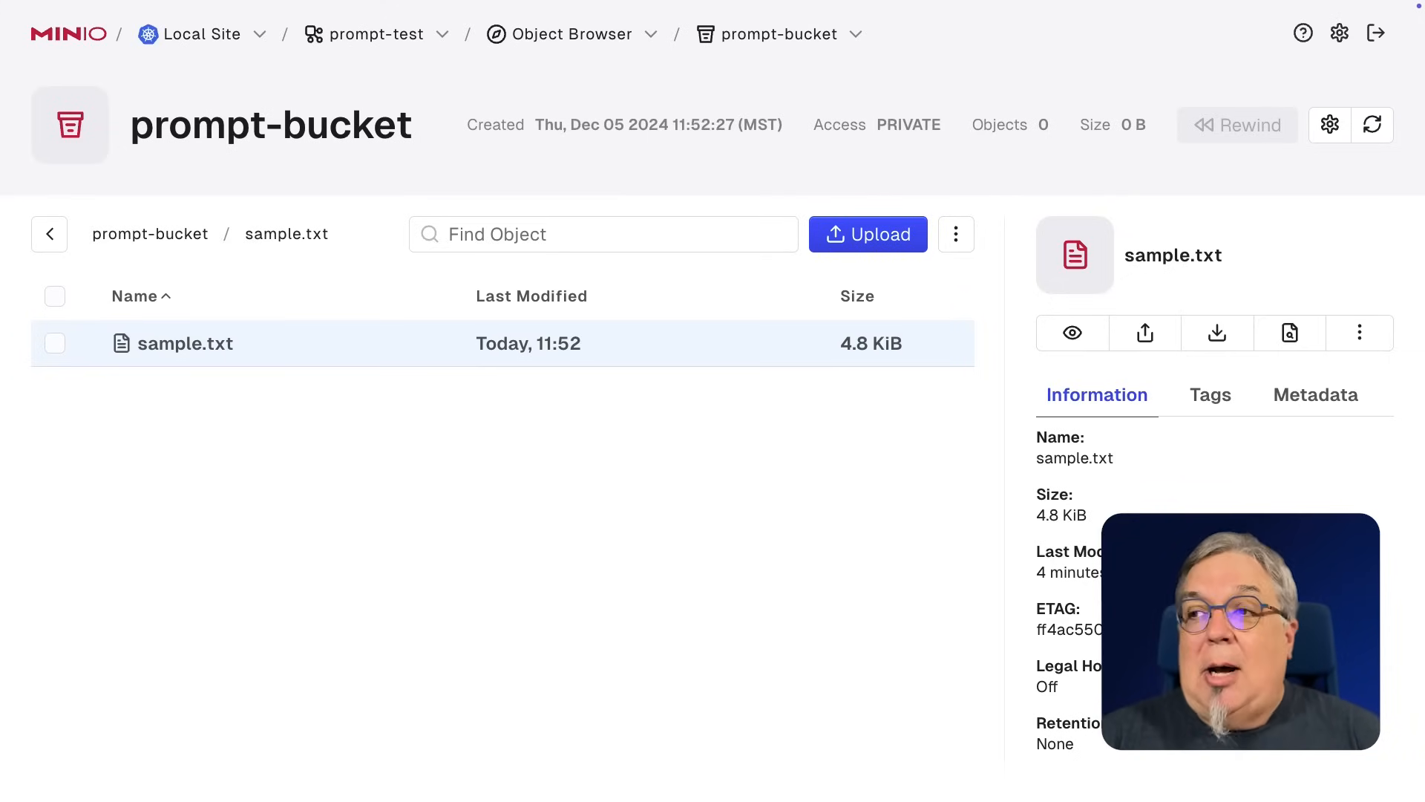
mouse_move(1289, 332)
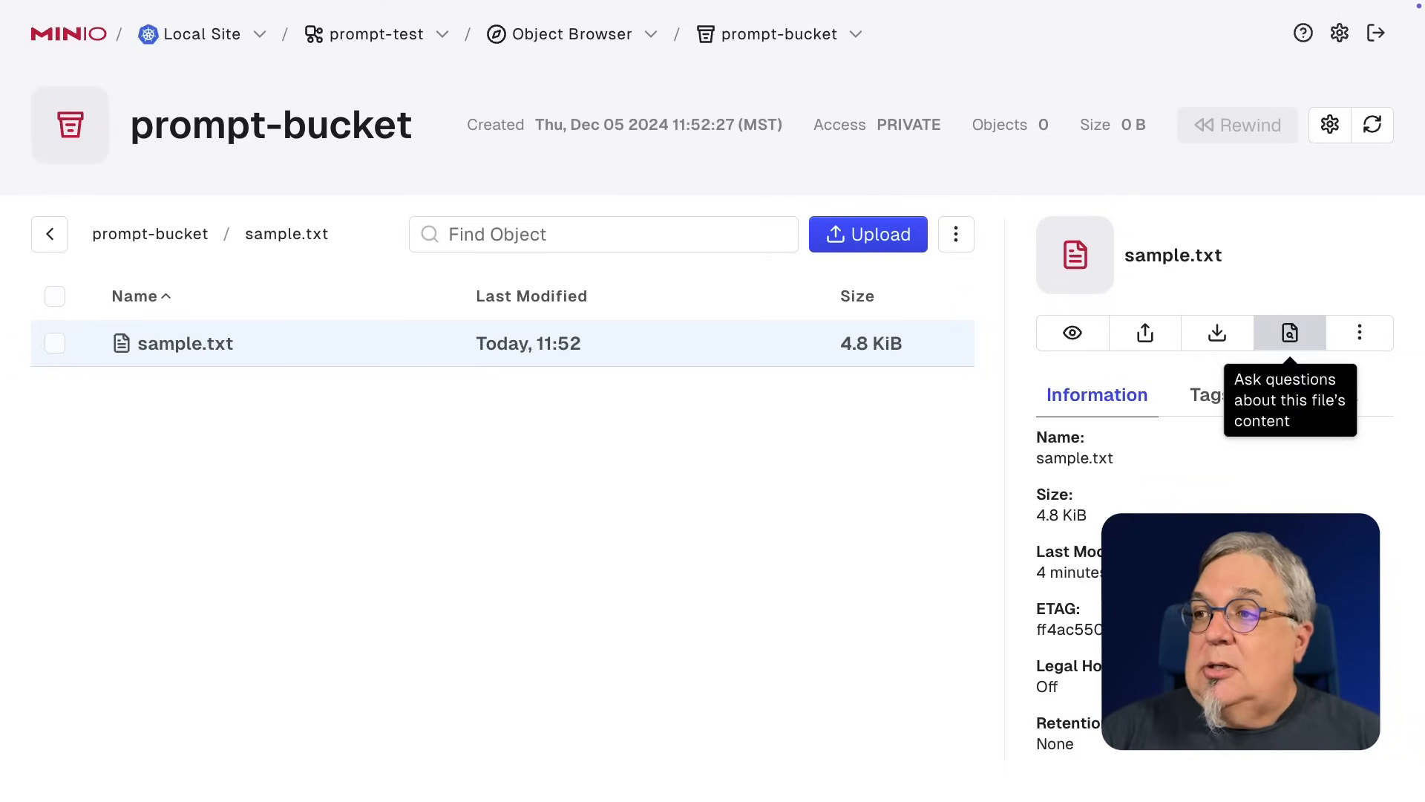
- Ask Prompt to summarize sample.txt, then start a follow-up question
click(1289, 332)
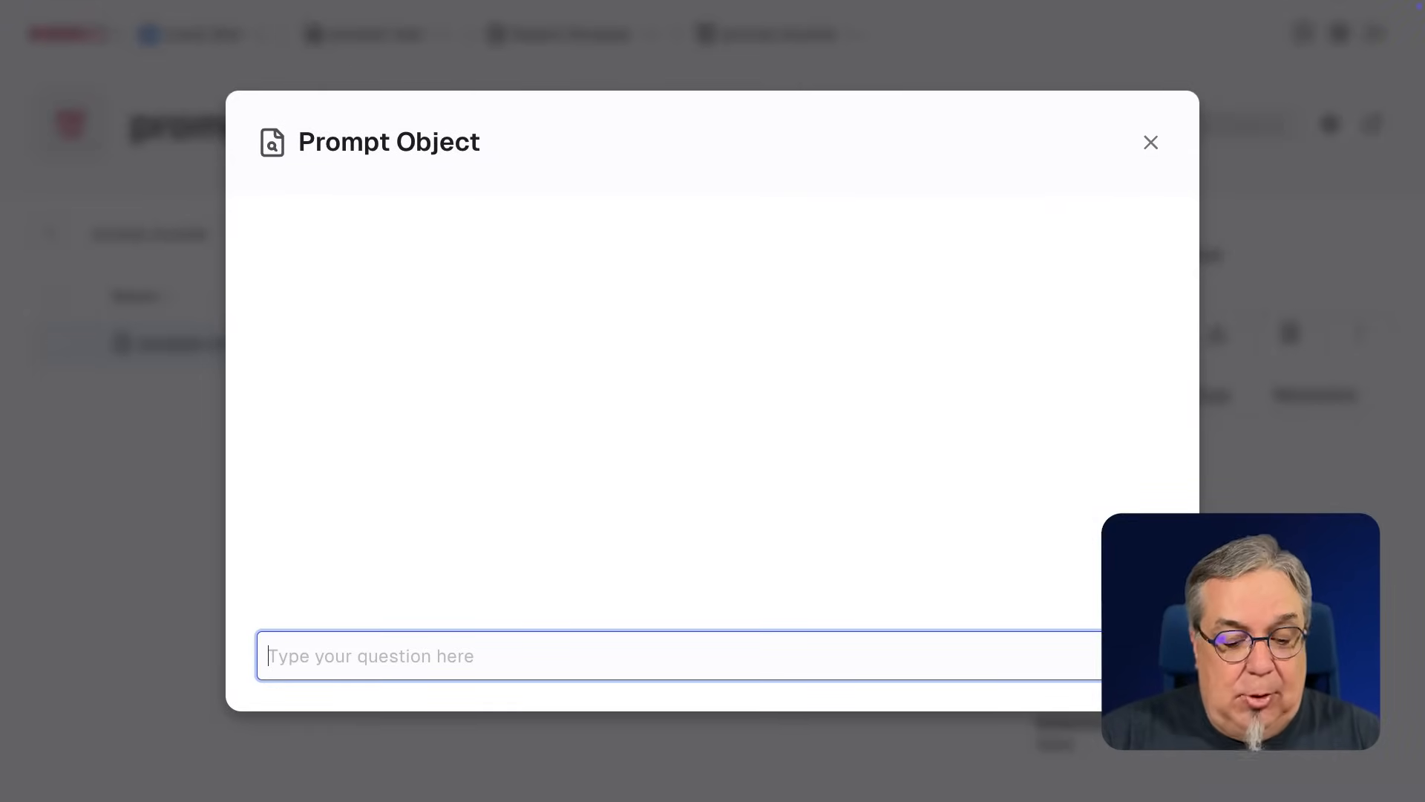
text(Sum)
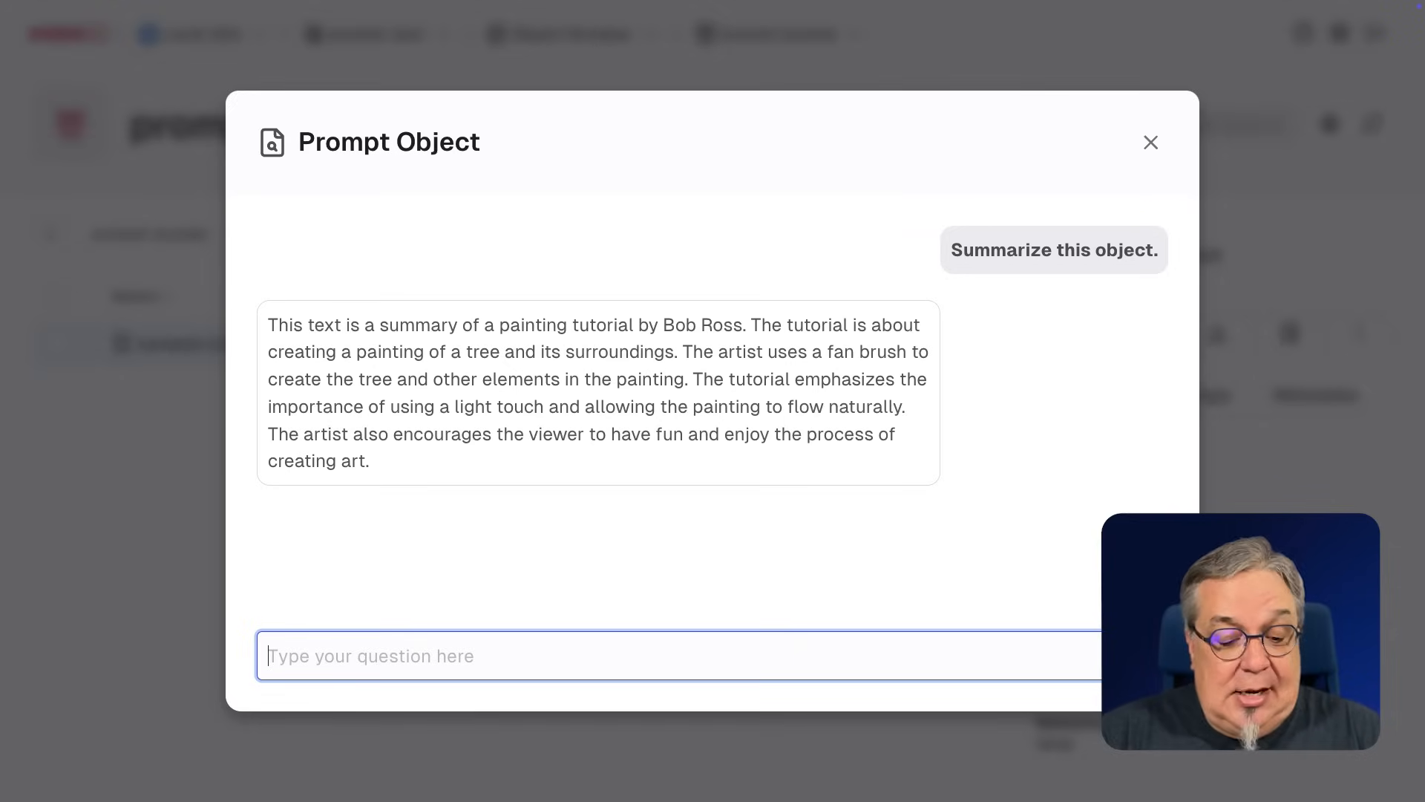
text(How many times does)
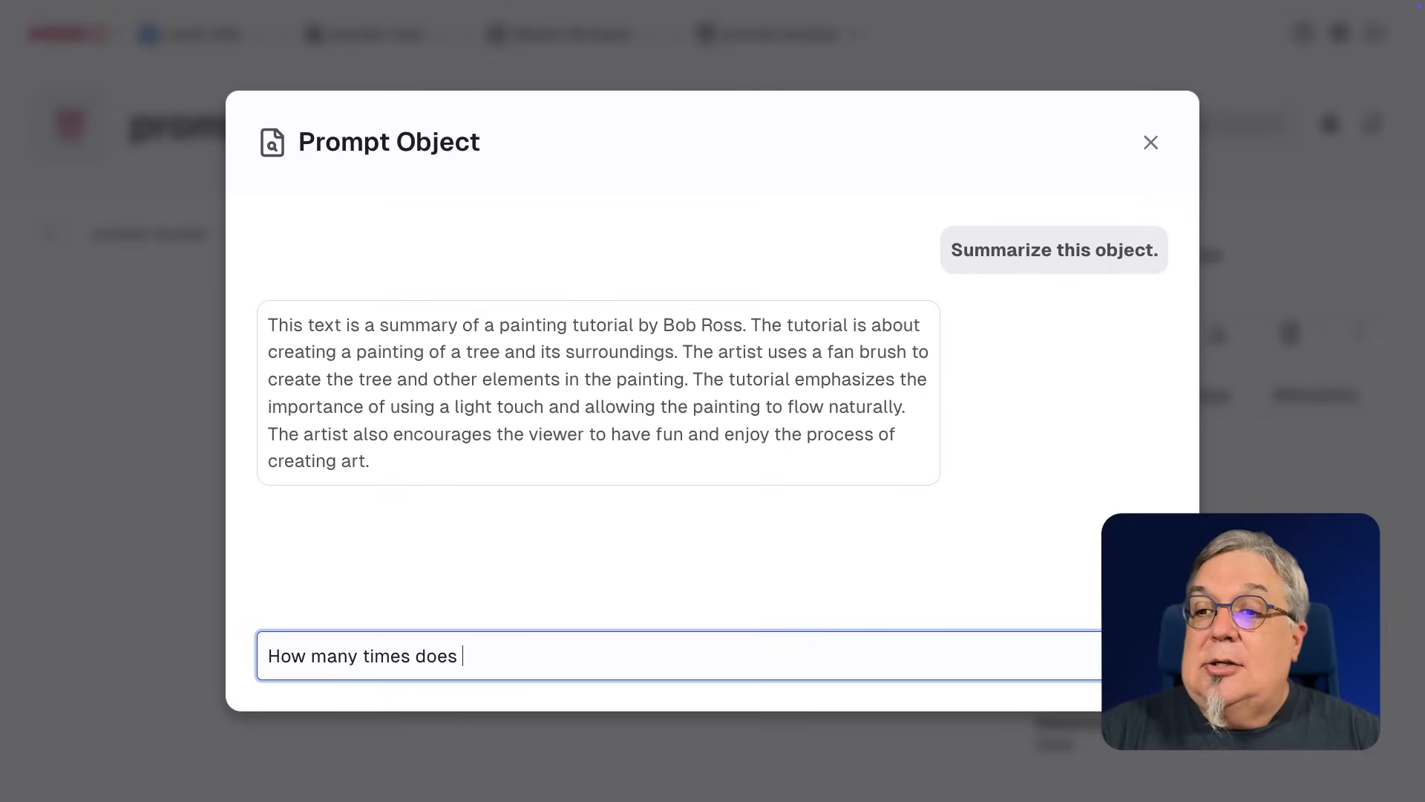
- Ask how often 'happy' appears (13 times), then ask how often to do what makes you happy
text(the word happy appear in the)
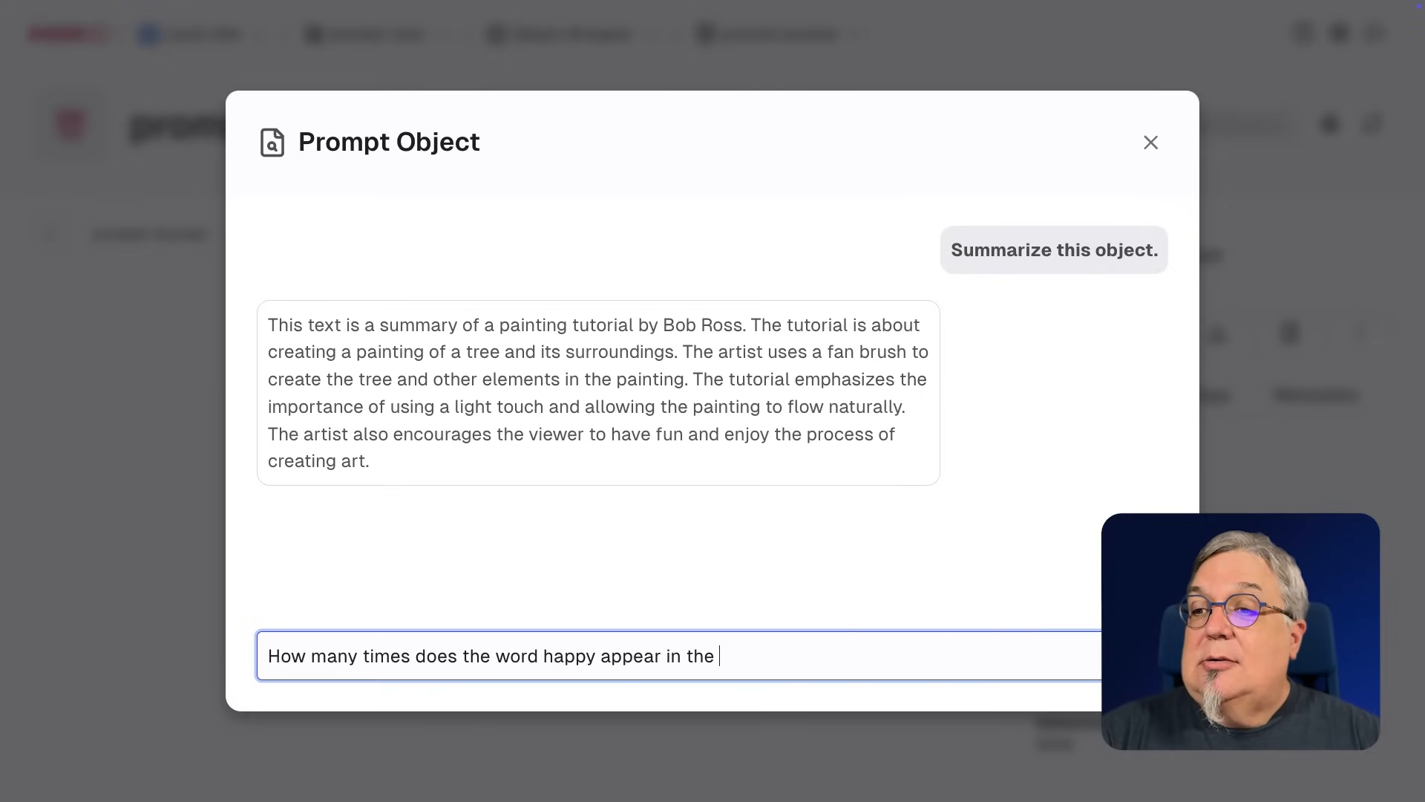
text(text)
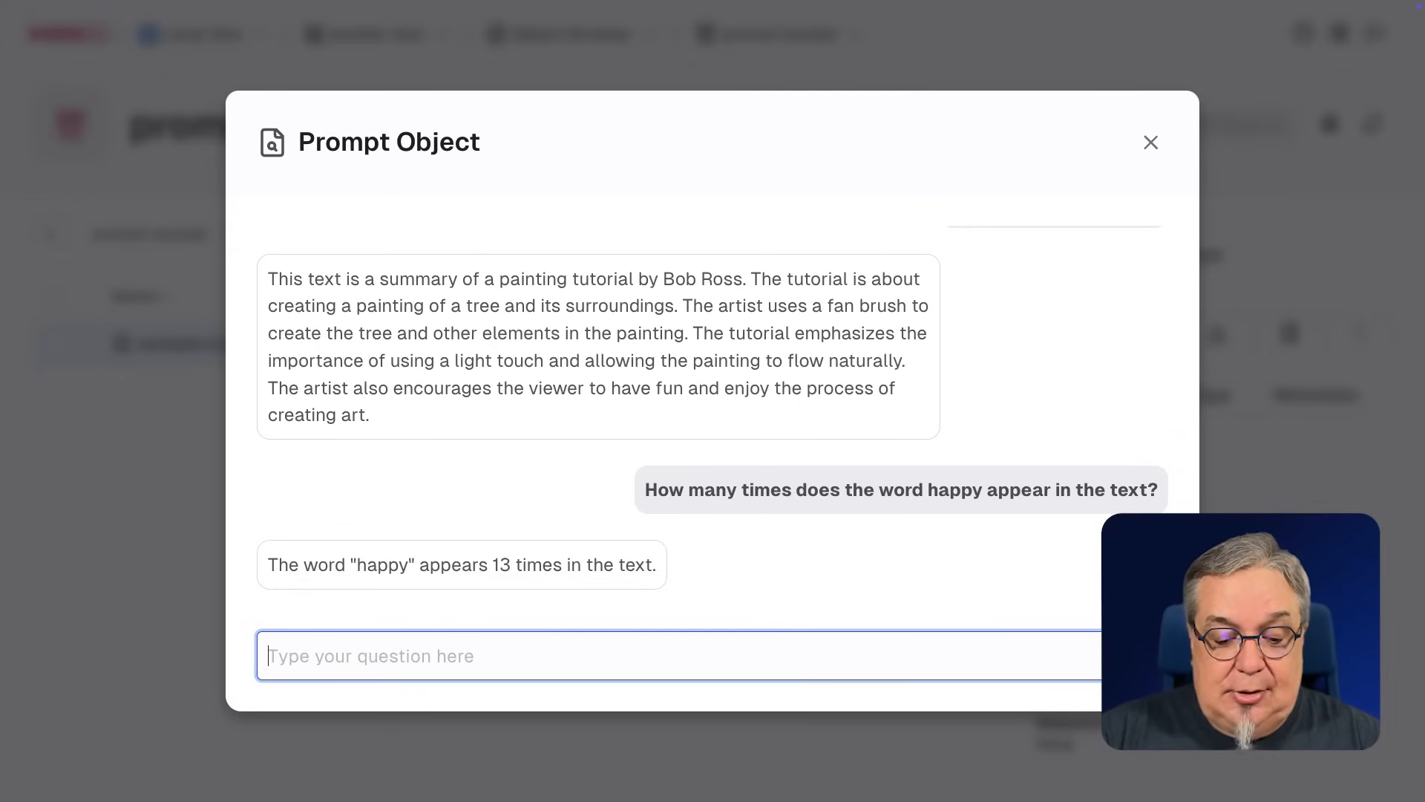
text(How often)
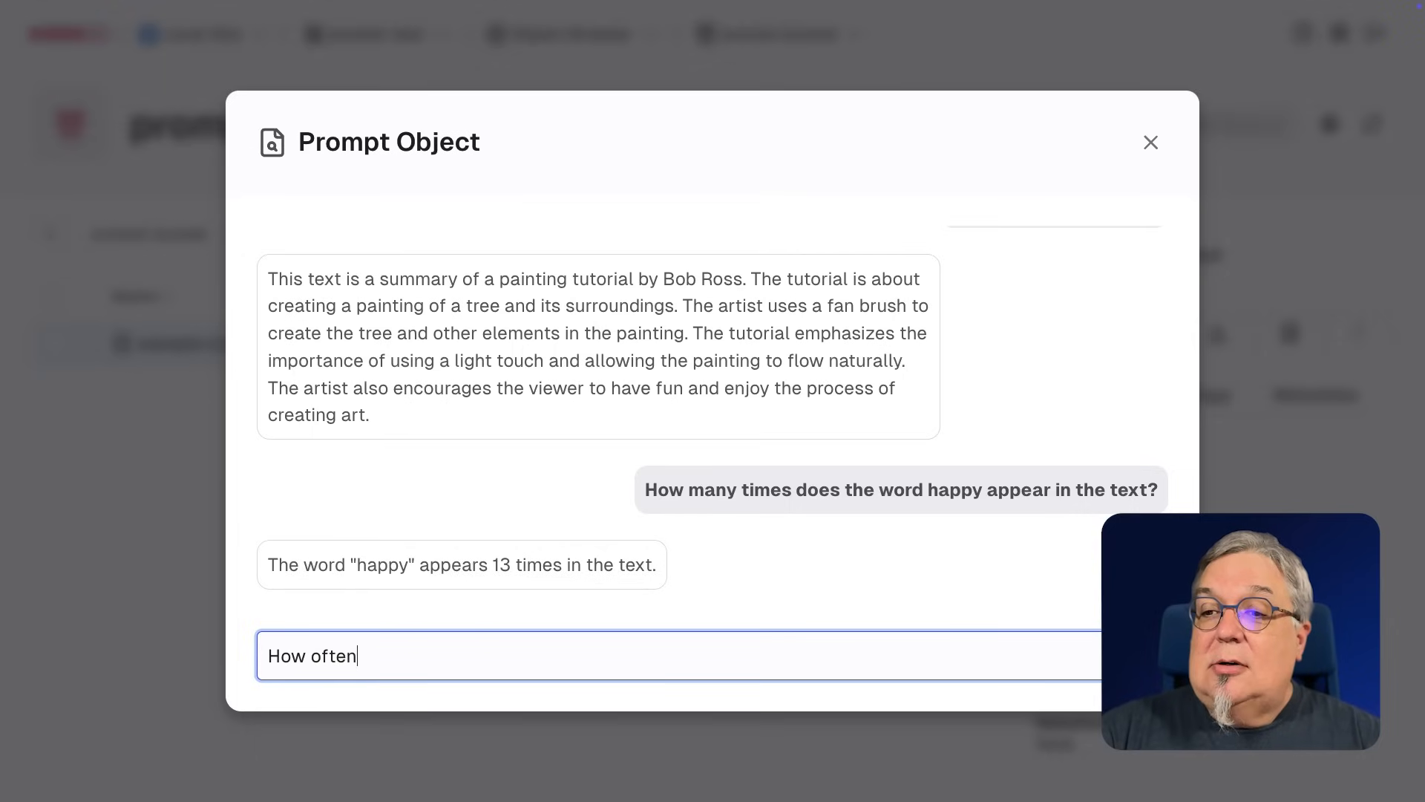
text(should you do something that)
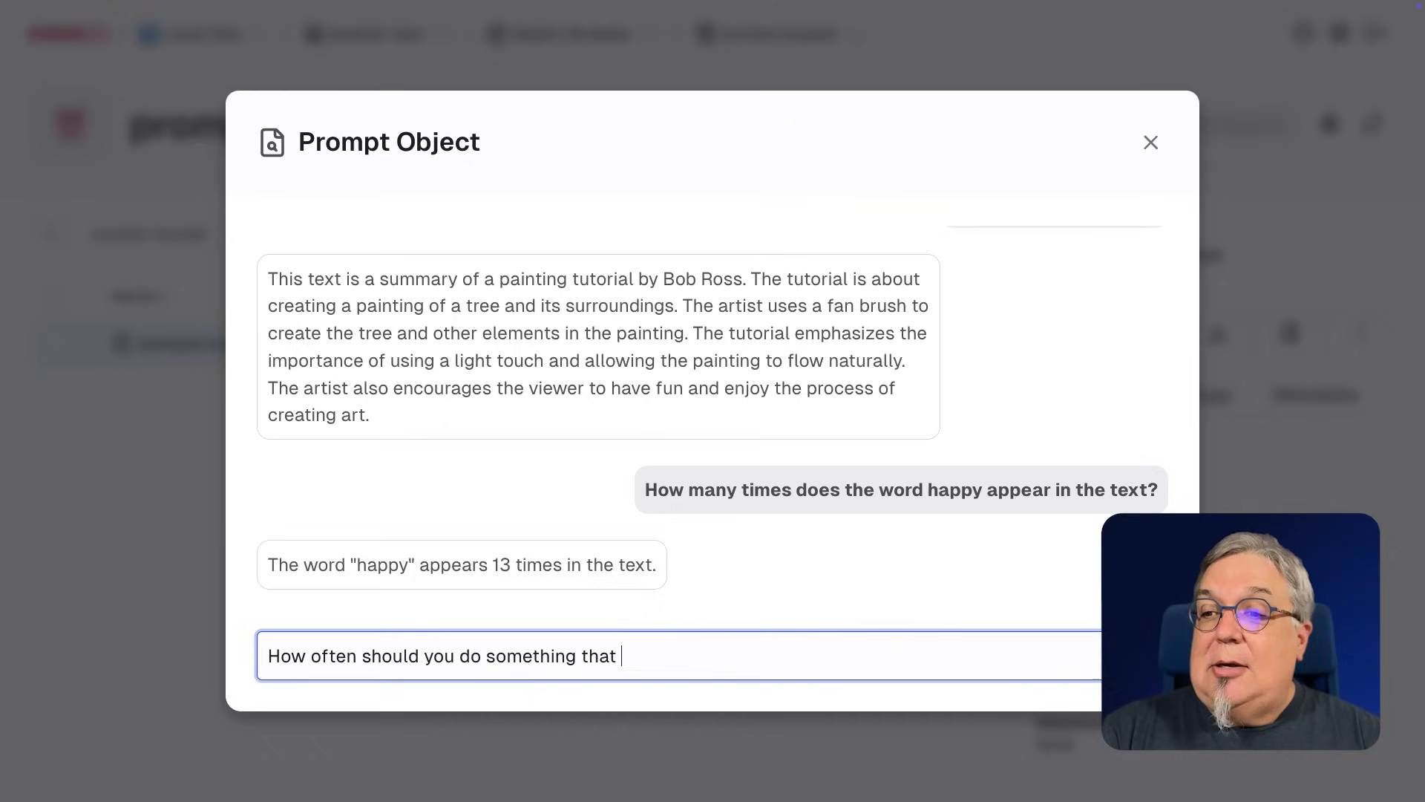
text(makes you happy?)
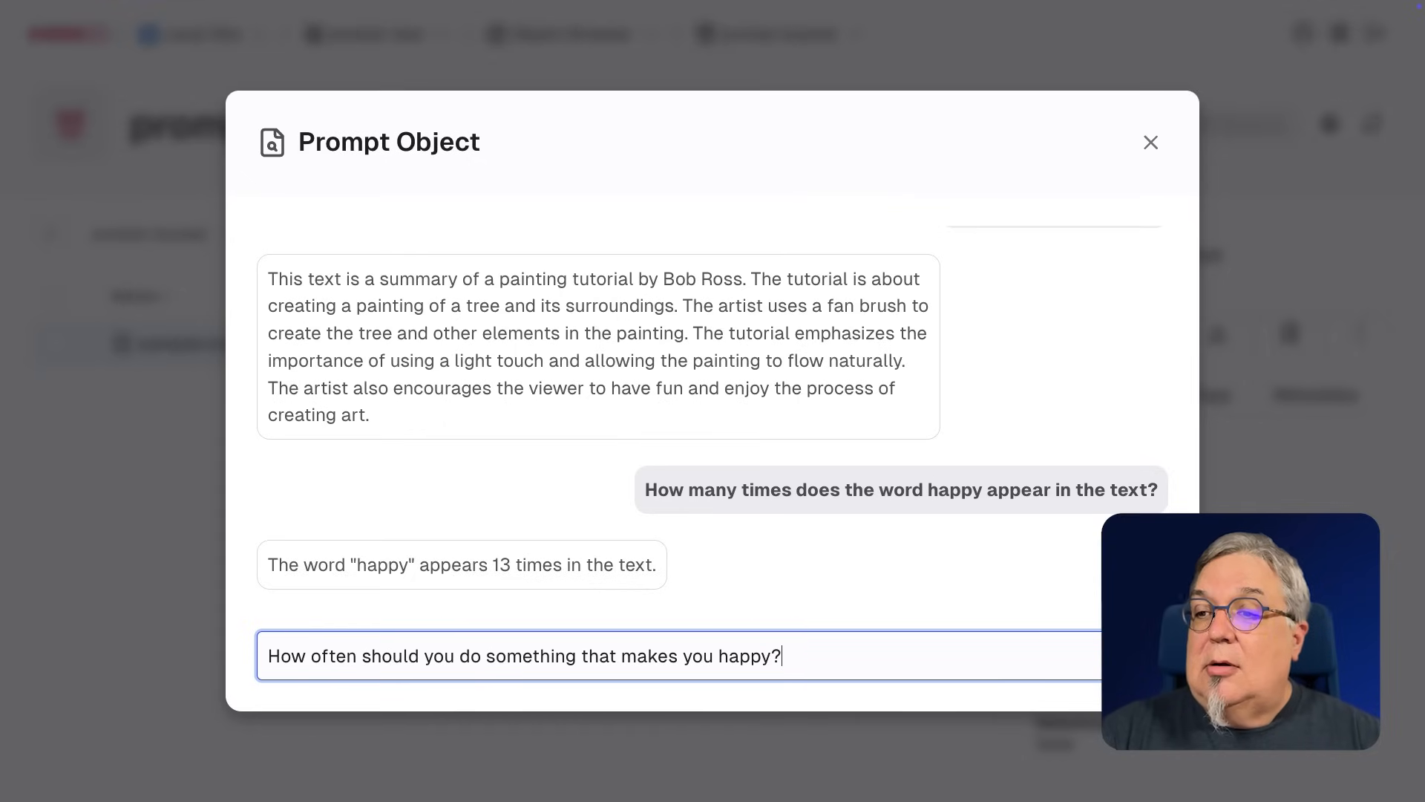